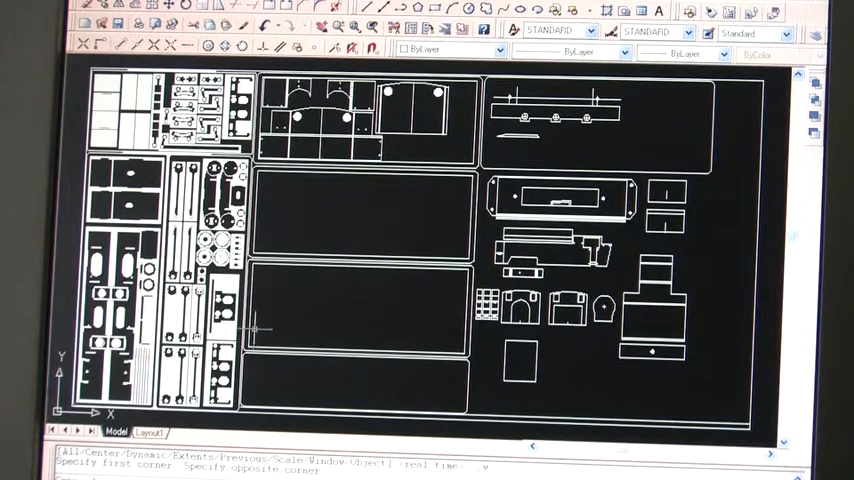
pyautogui.moveTo(370, 344)
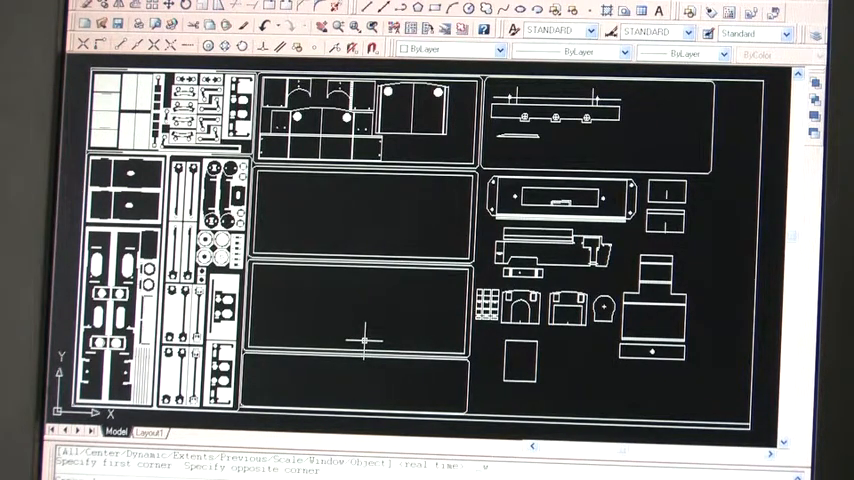
pyautogui.moveTo(430, 230)
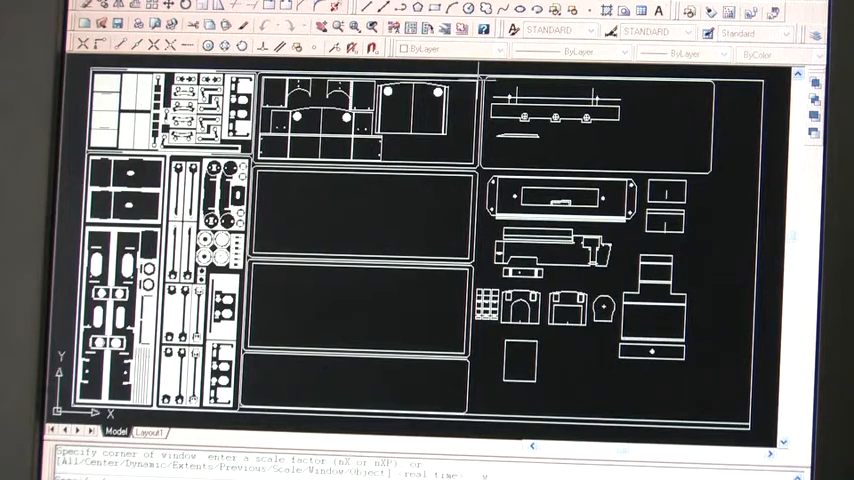
# Zoom onto the loco frame bar showing its three axle holes and tapered strip.
pyautogui.moveTo(480, 72); pyautogui.dragTo(724, 244)
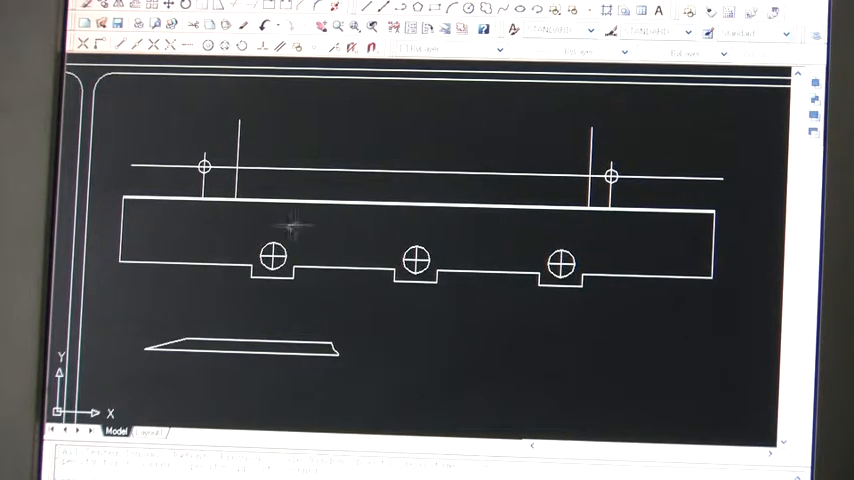
pyautogui.moveTo(564, 312)
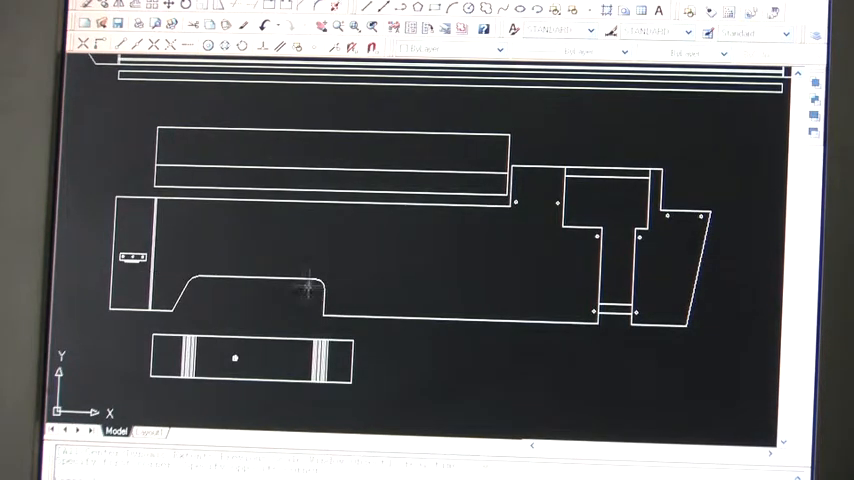
pyautogui.moveTo(556, 204)
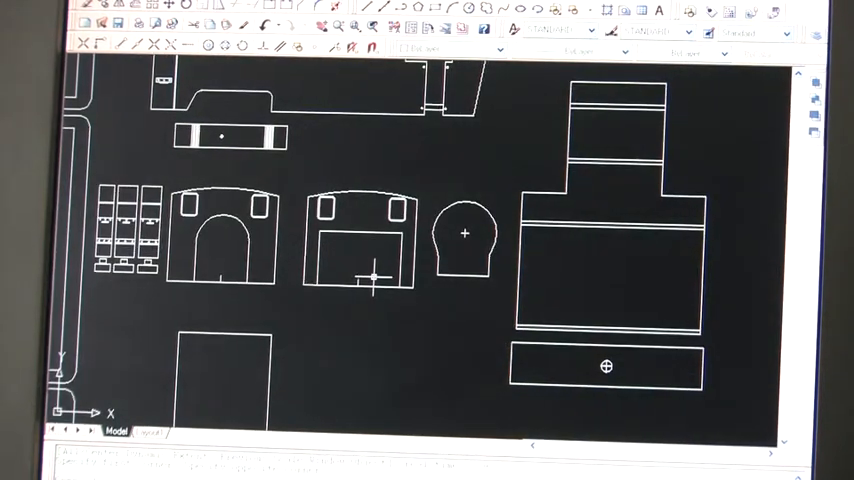
pyautogui.moveTo(436, 316)
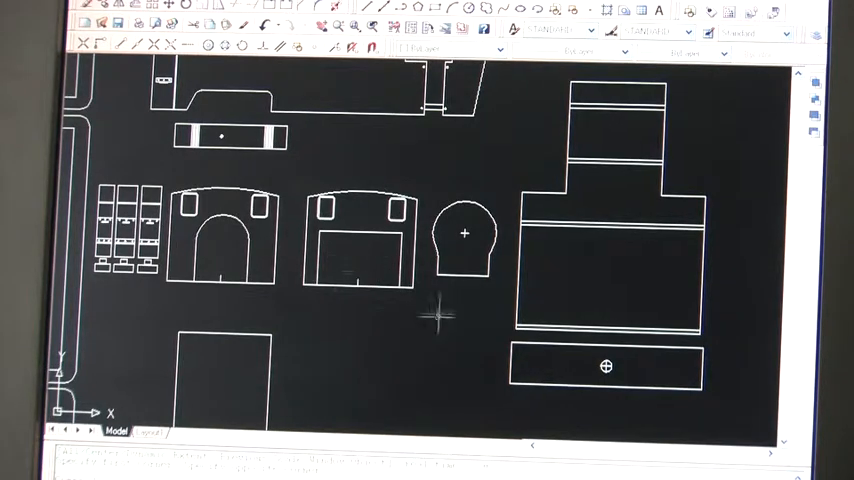
pyautogui.moveTo(370, 336)
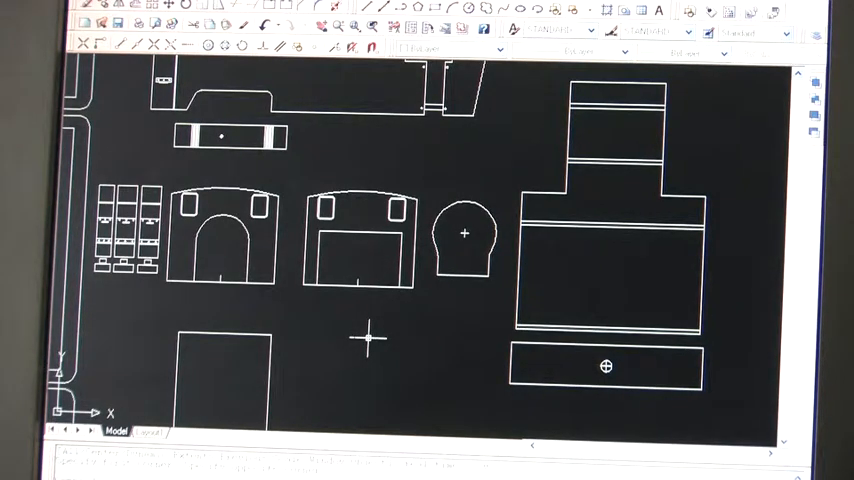